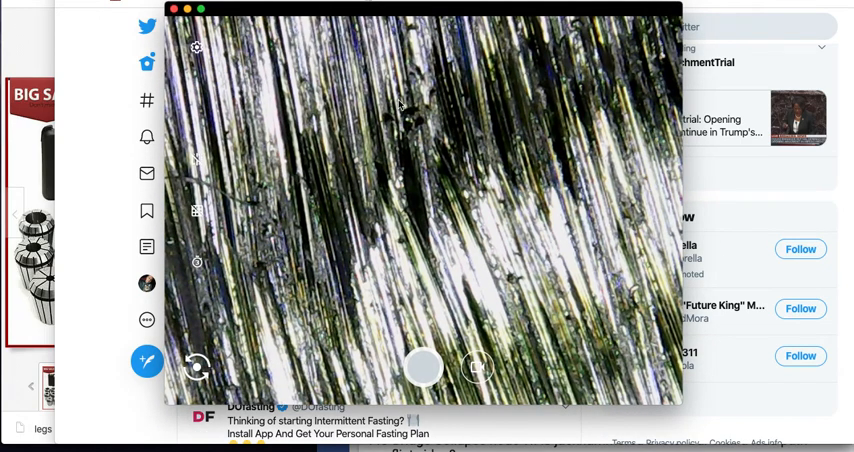
mouse_move(475, 205)
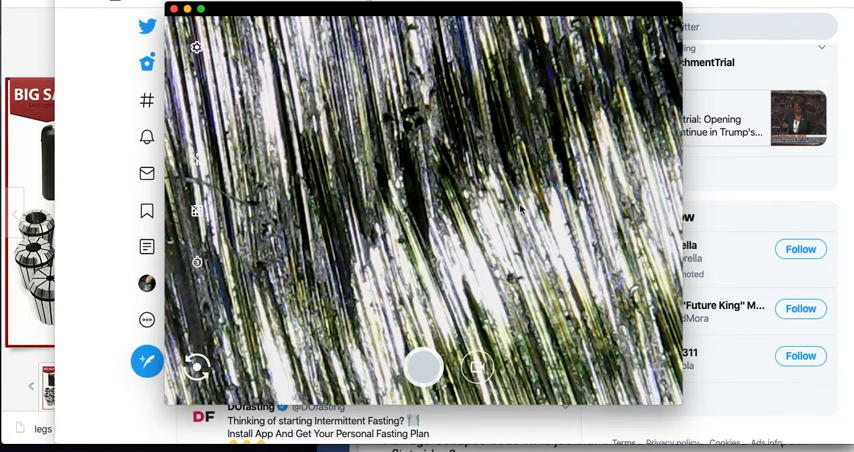
mouse_move(313, 170)
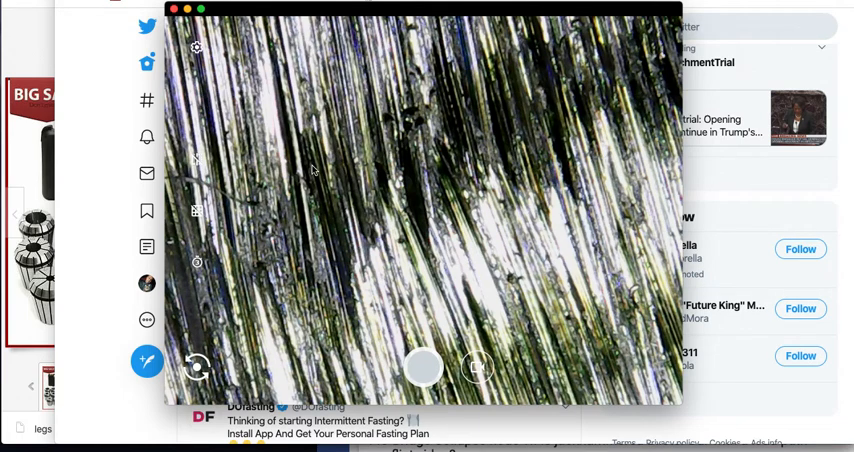
mouse_move(567, 221)
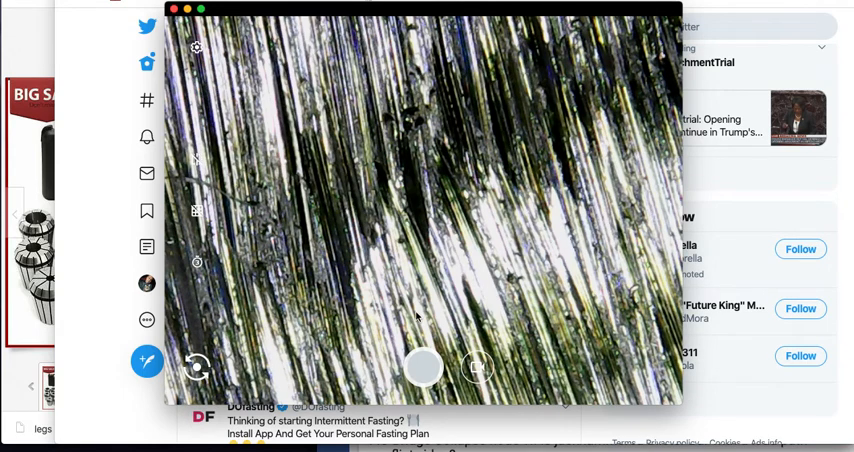
mouse_move(543, 240)
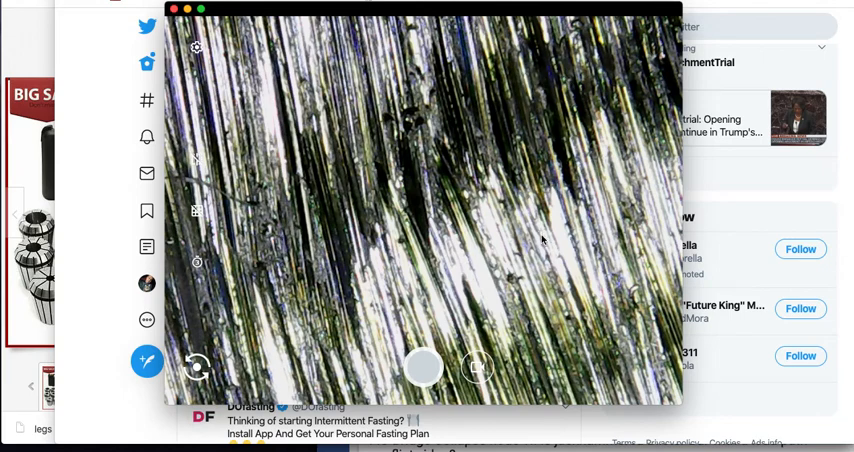
mouse_move(446, 100)
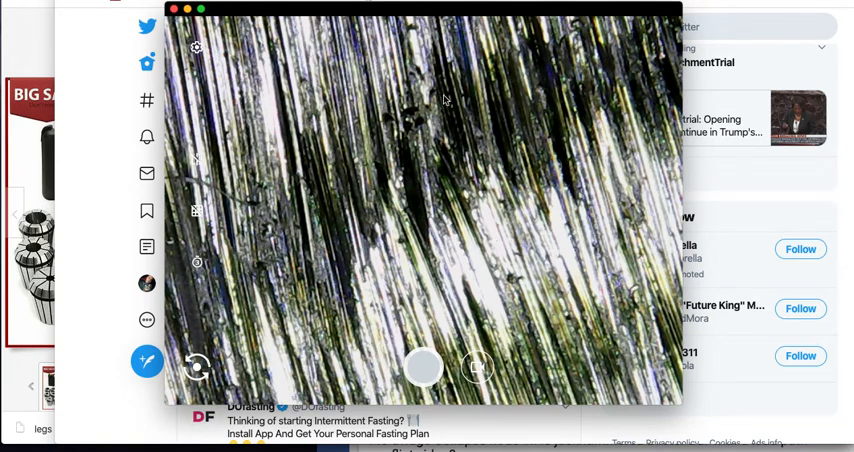
mouse_move(388, 232)
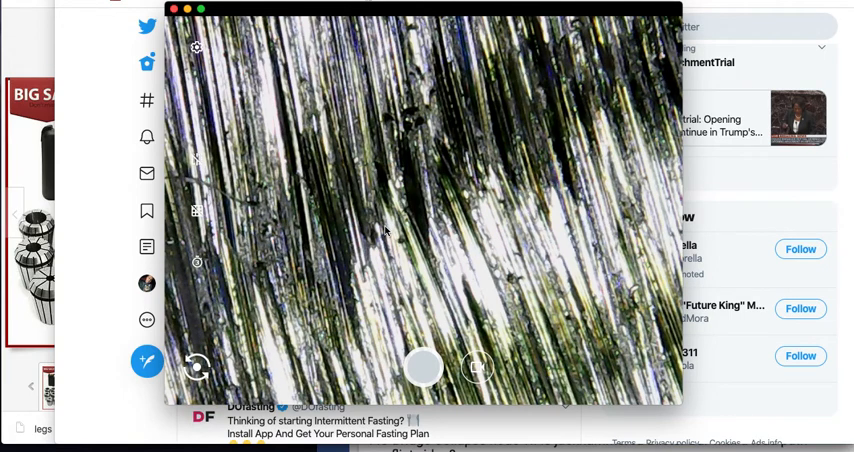
mouse_move(405, 290)
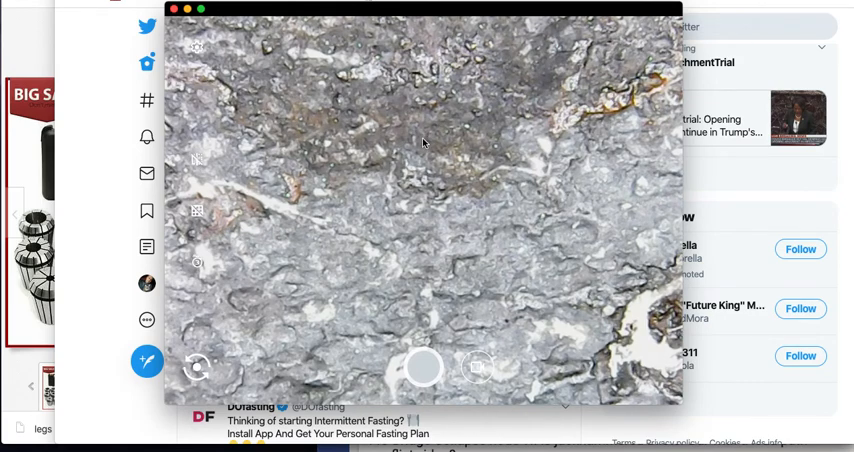
mouse_move(490, 187)
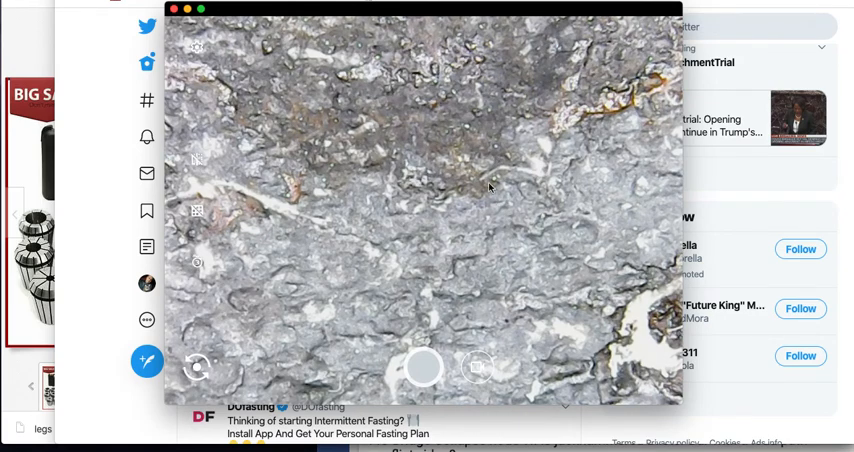
mouse_move(473, 264)
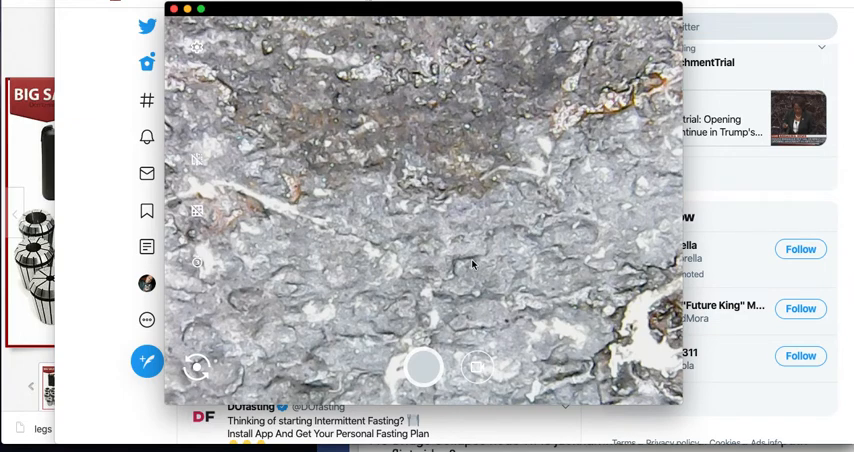
mouse_move(397, 114)
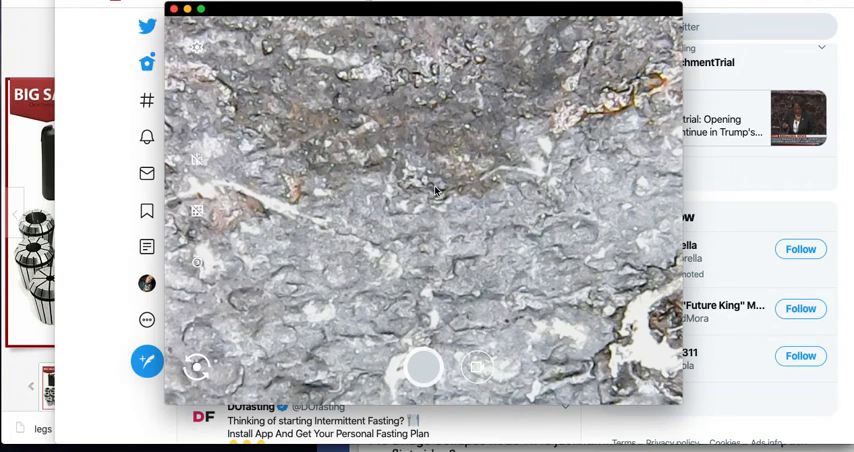
mouse_move(445, 137)
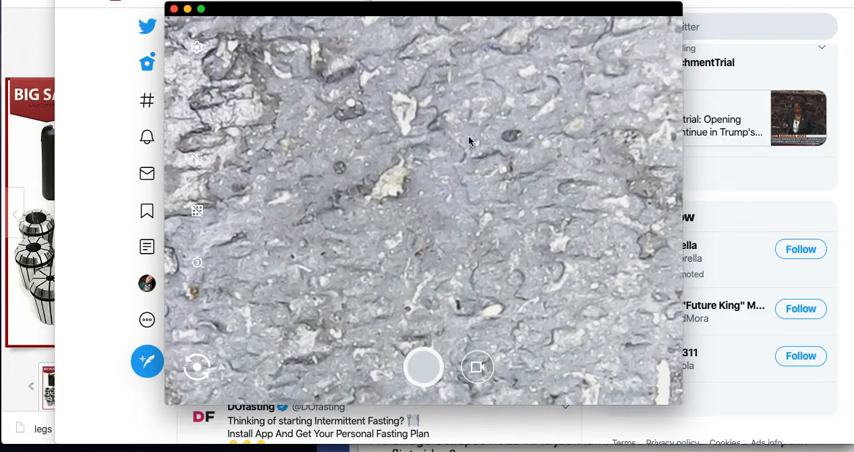
mouse_move(543, 208)
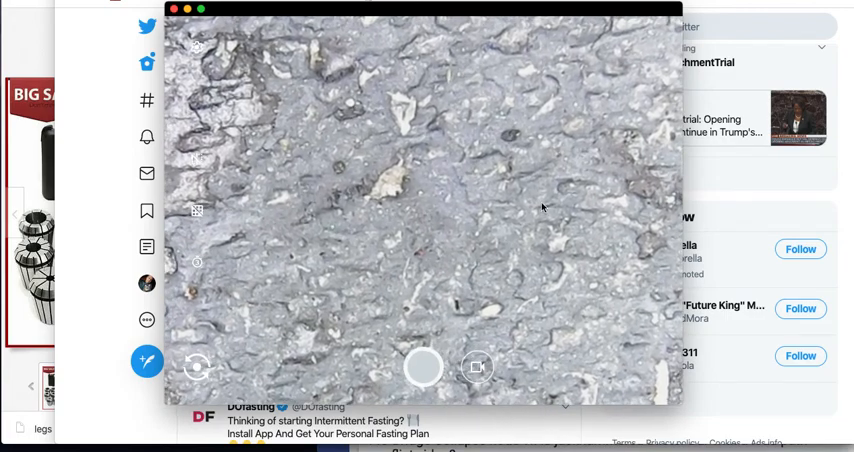